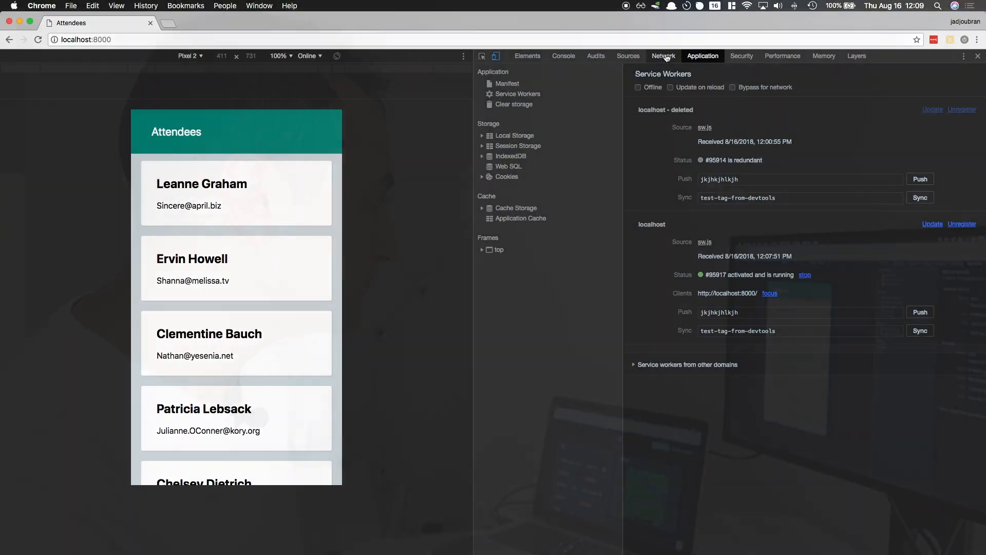
# Show the Network request list with localhost, app.js and users served from the ServiceWorker
pyautogui.click(663, 55)
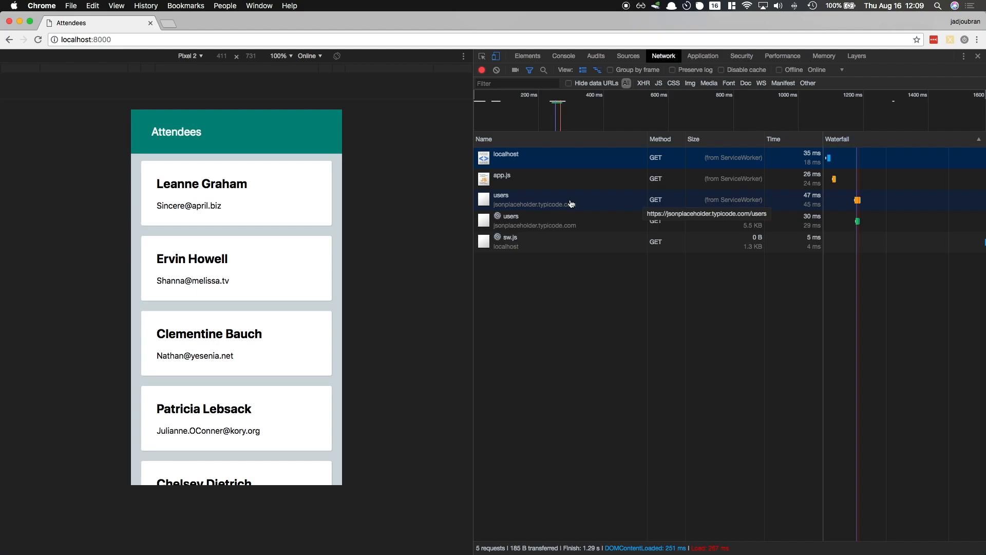
pyautogui.moveTo(578, 225)
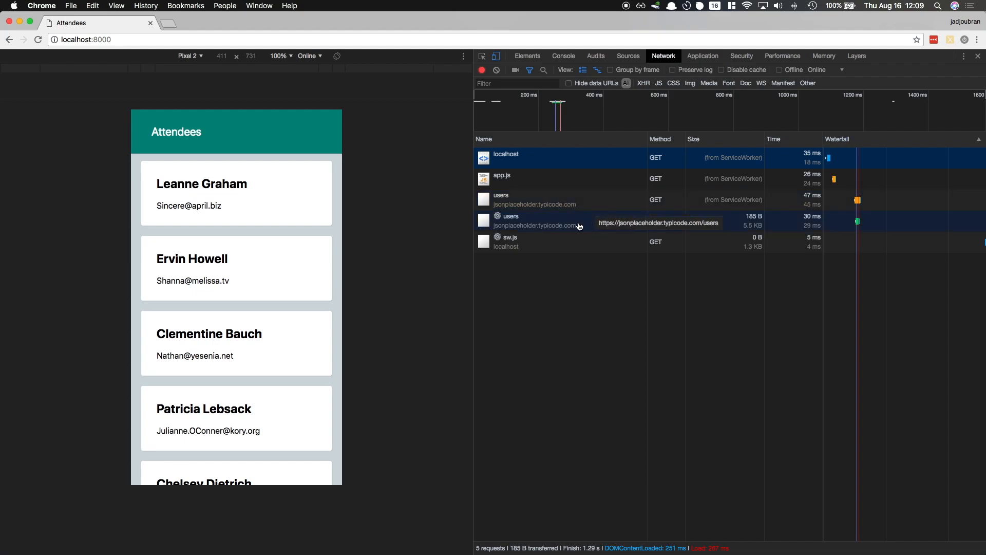
pyautogui.moveTo(575, 225)
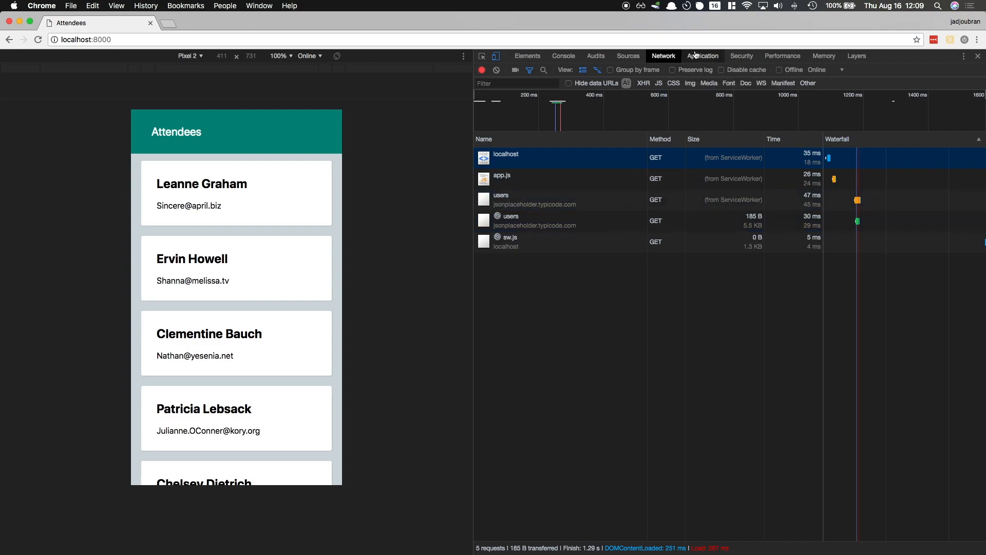
pyautogui.click(703, 56)
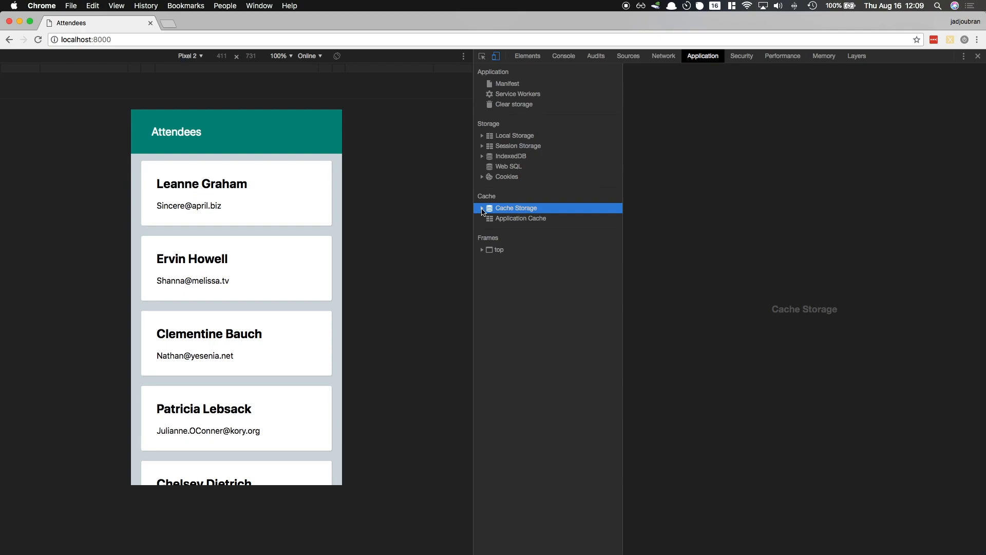
pyautogui.click(483, 209)
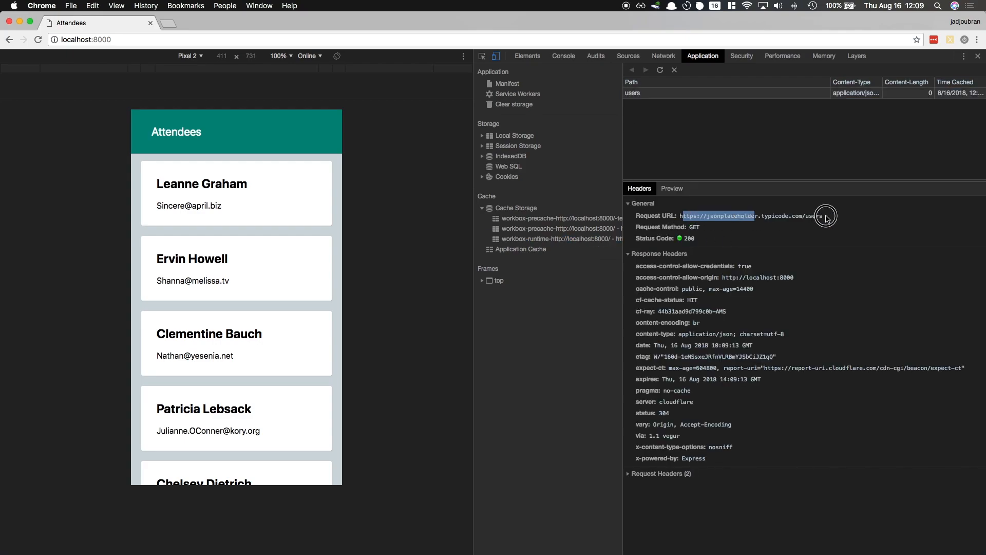
pyautogui.click(672, 188)
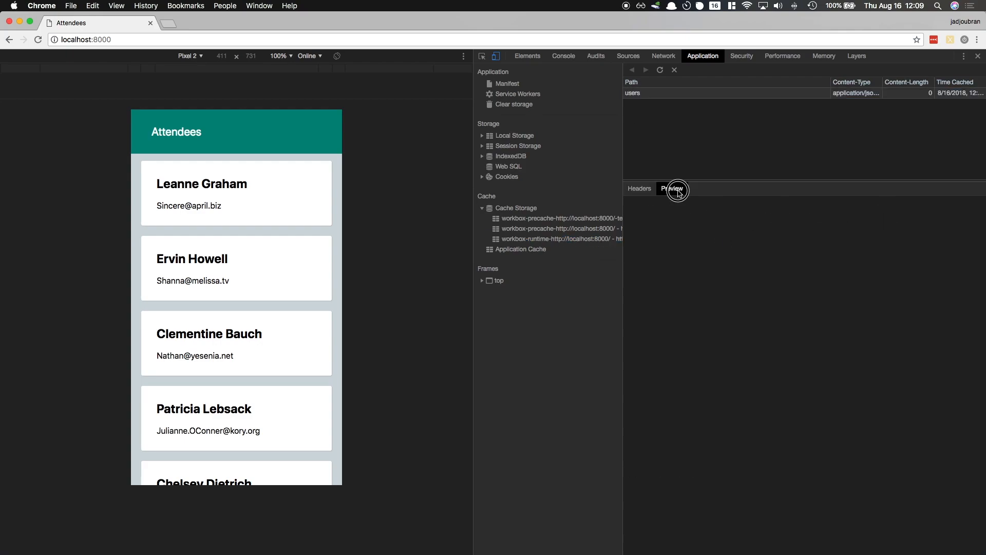
pyautogui.click(672, 188)
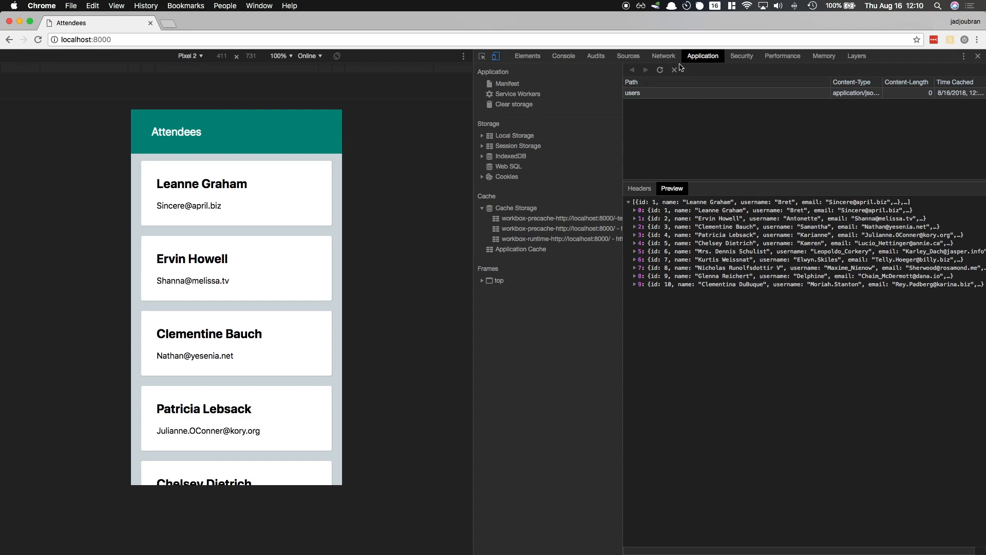
pyautogui.click(664, 56)
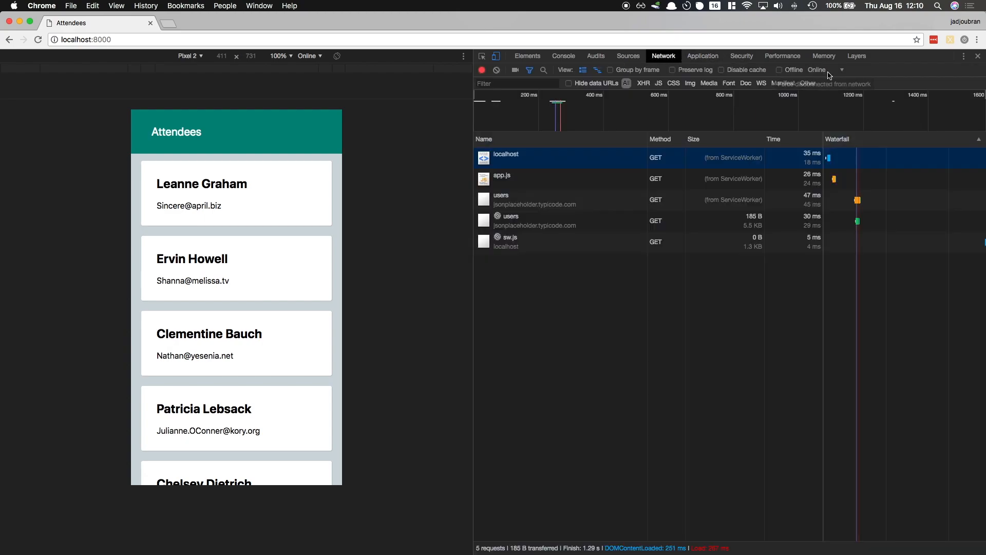
# Force the network Offline and reload the Attendees page twice, still listing users from the ServiceWorker
pyautogui.click(780, 70)
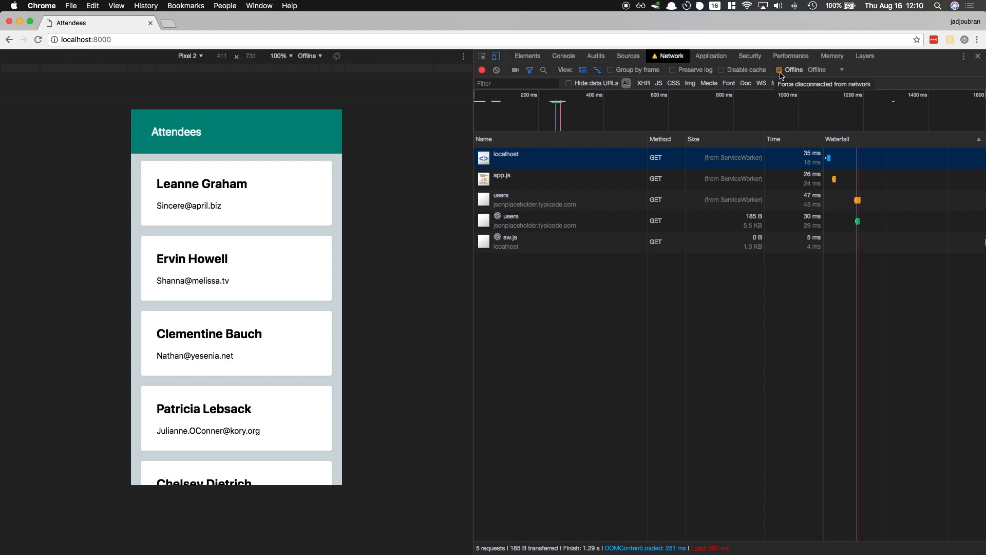
pyautogui.click(38, 39)
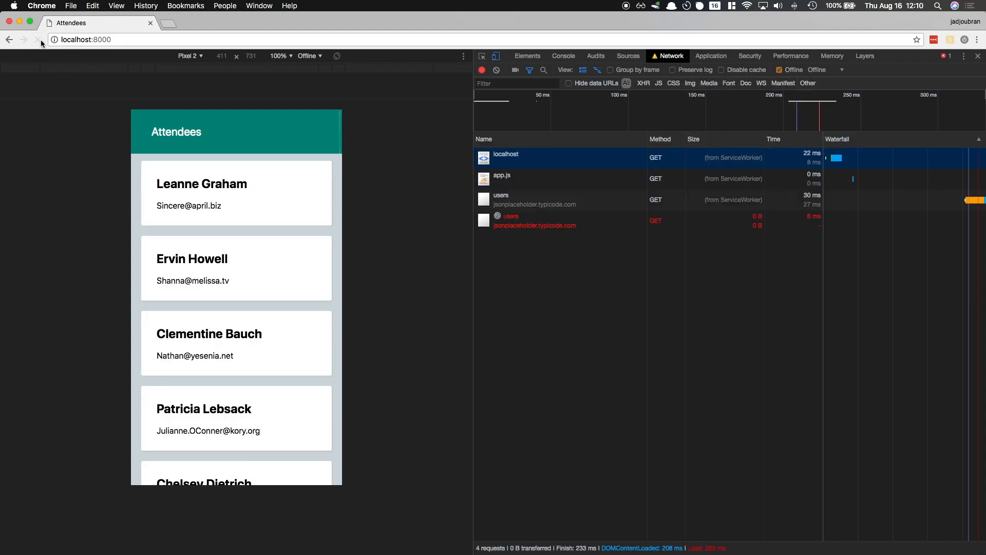
pyautogui.click(38, 39)
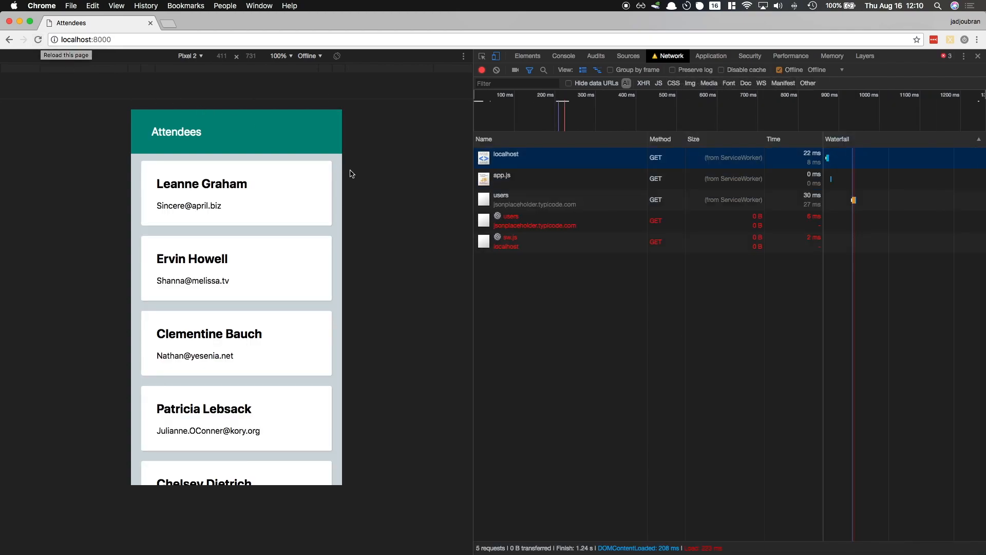
pyautogui.moveTo(728, 186)
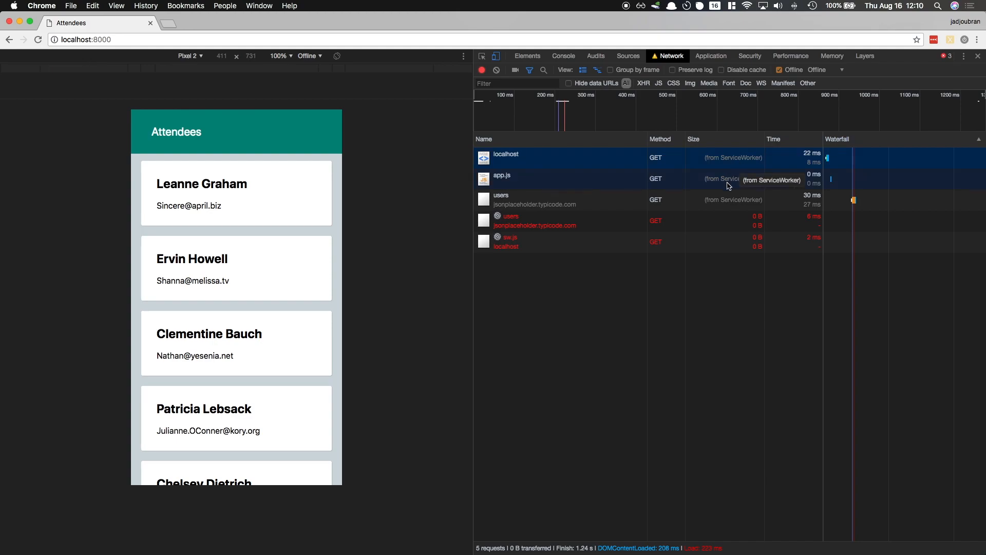
pyautogui.moveTo(579, 200)
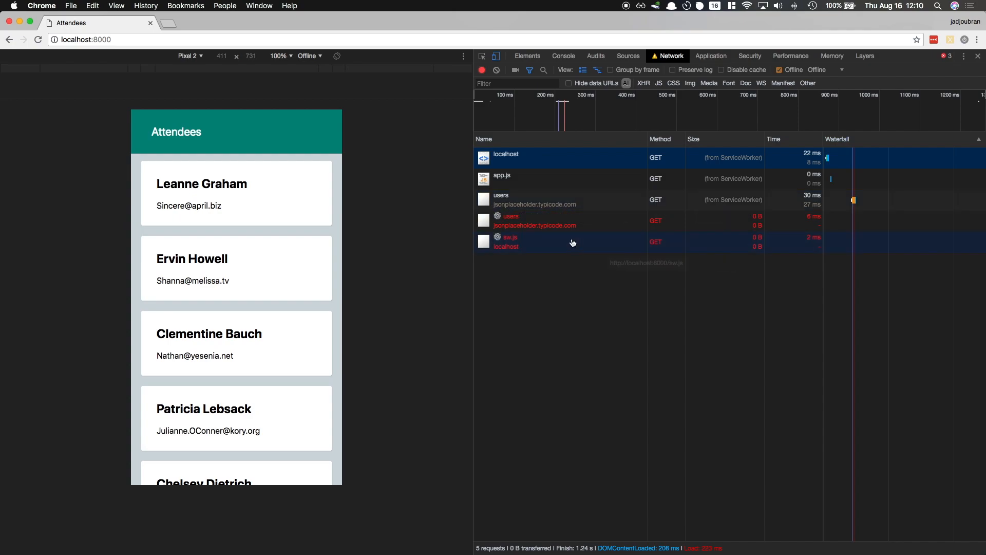
pyautogui.moveTo(738, 231)
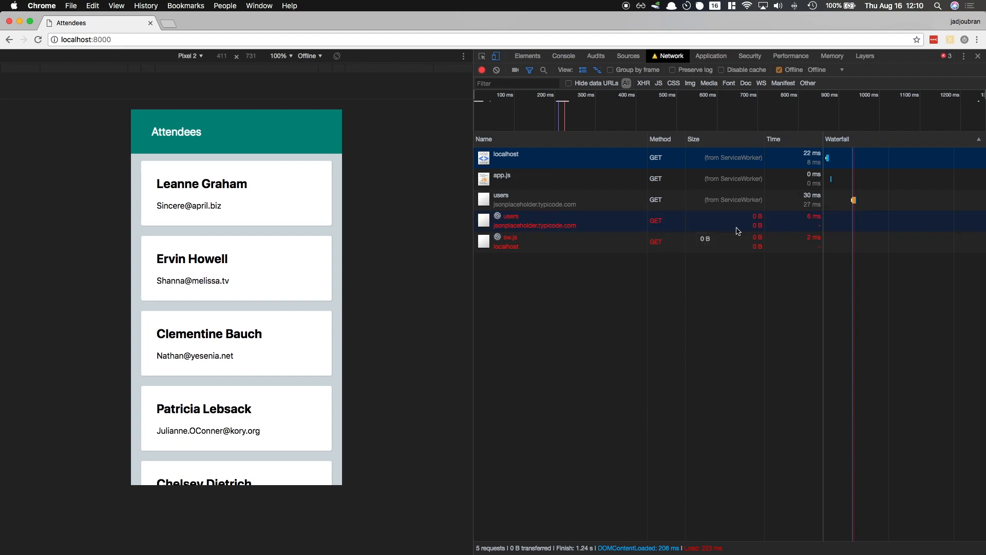
pyautogui.moveTo(741, 227)
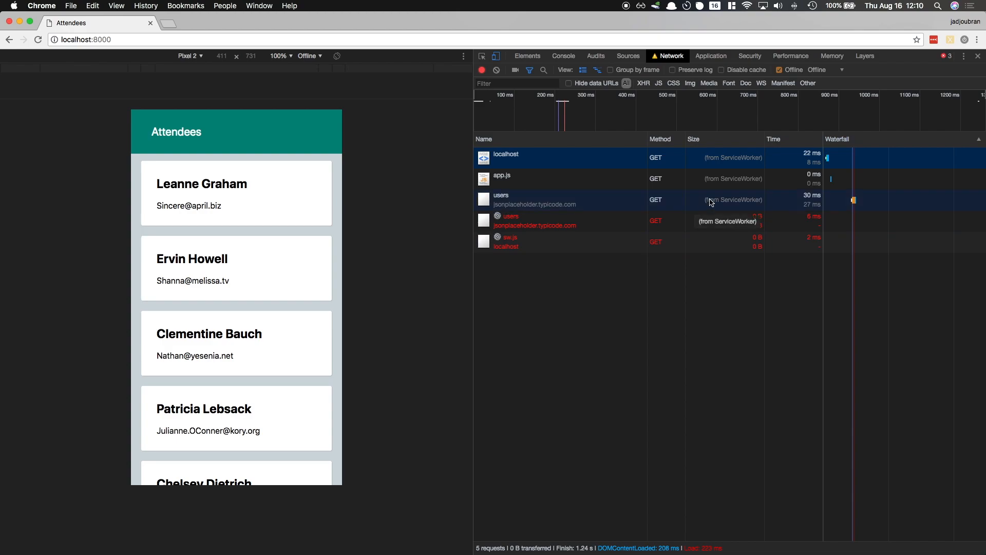
# Inspect the ServiceWorker-served users request's Headers, showing status 200
pyautogui.click(534, 200)
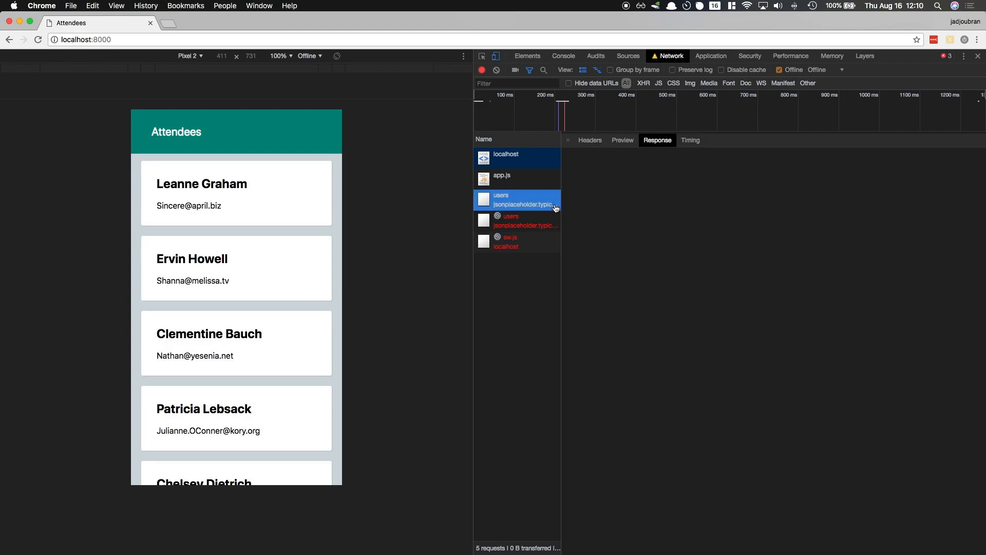
pyautogui.click(589, 140)
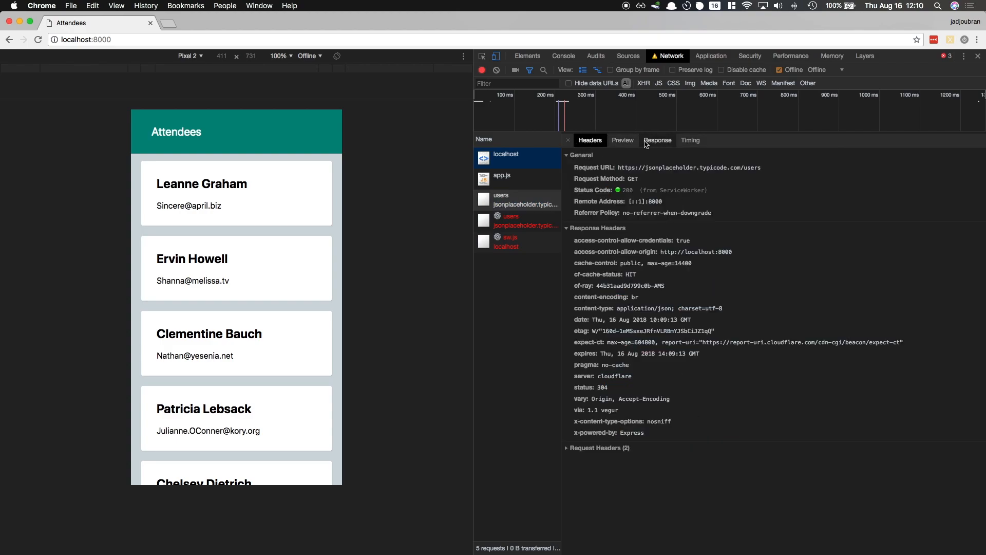